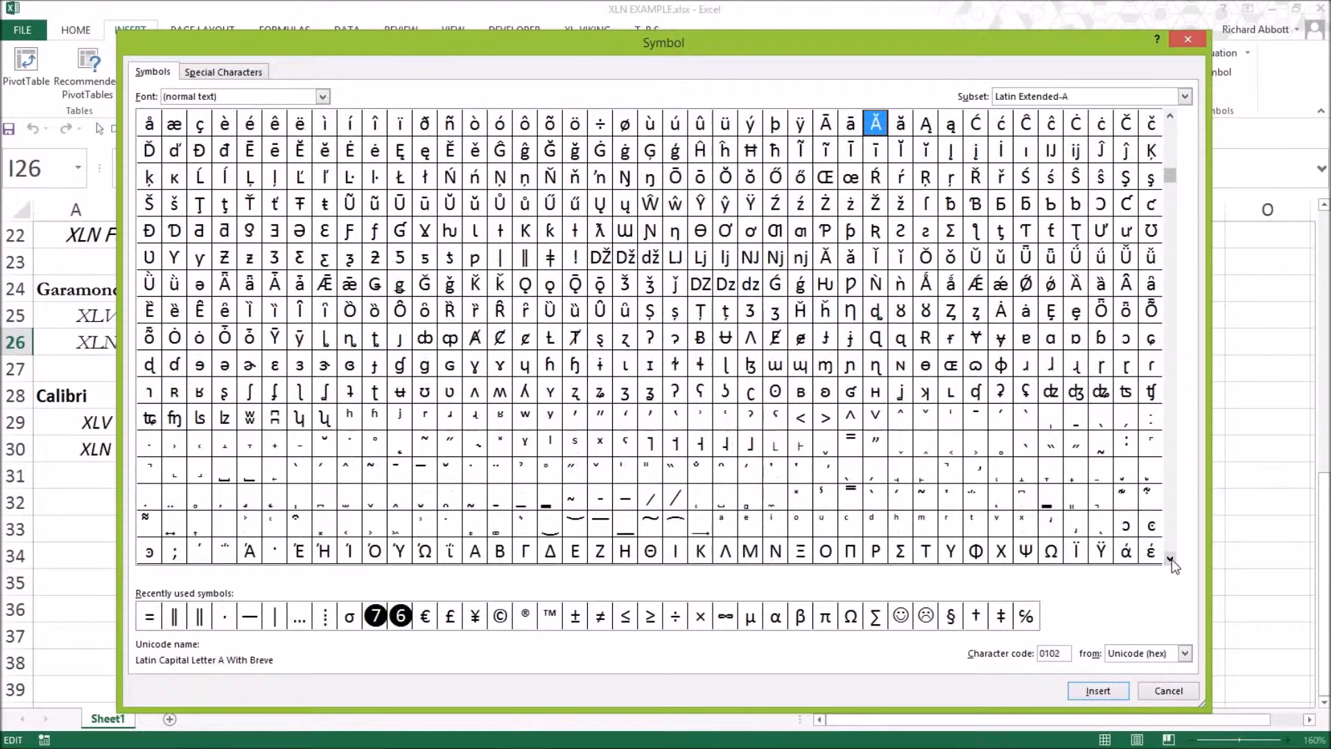
Browse the Symbol dialog's character subsets and cancel it without inserting anything.
{"action": "left_click", "coordinate": [1172, 562]}
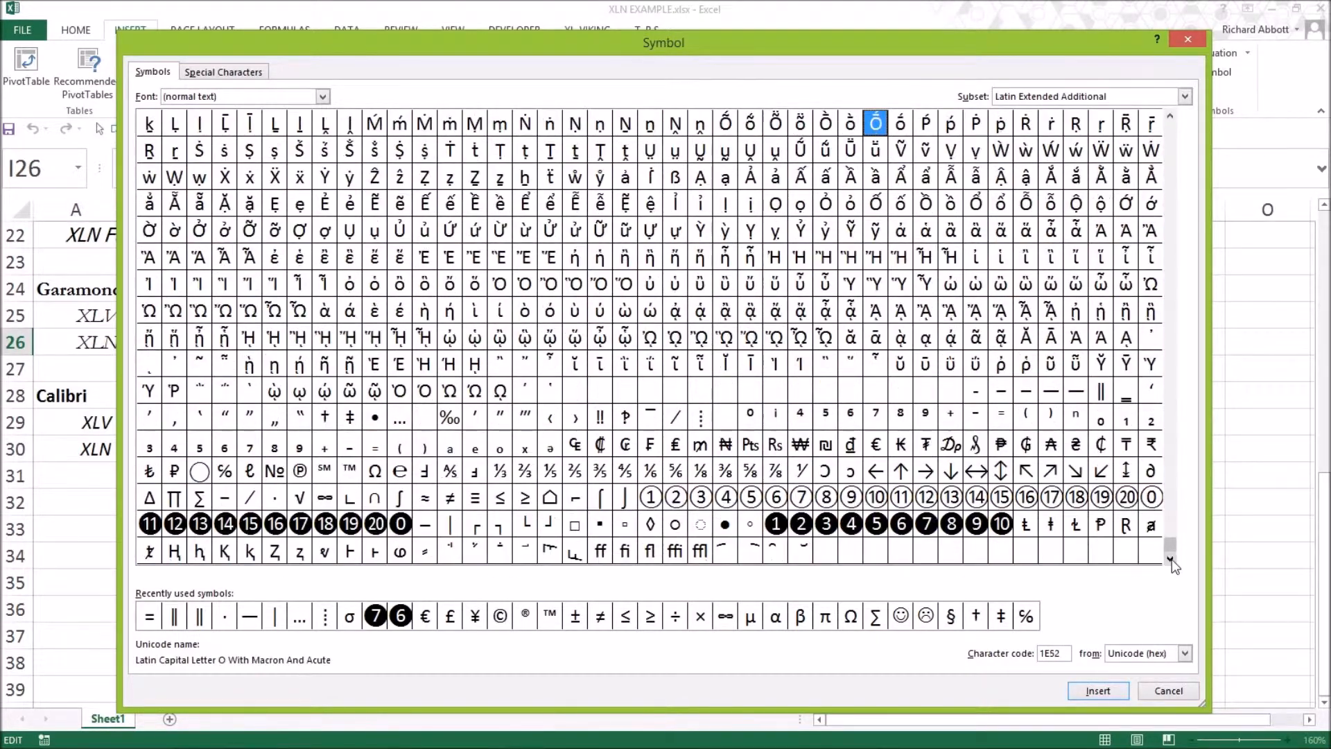
{"action": "left_click", "coordinate": [1167, 691]}
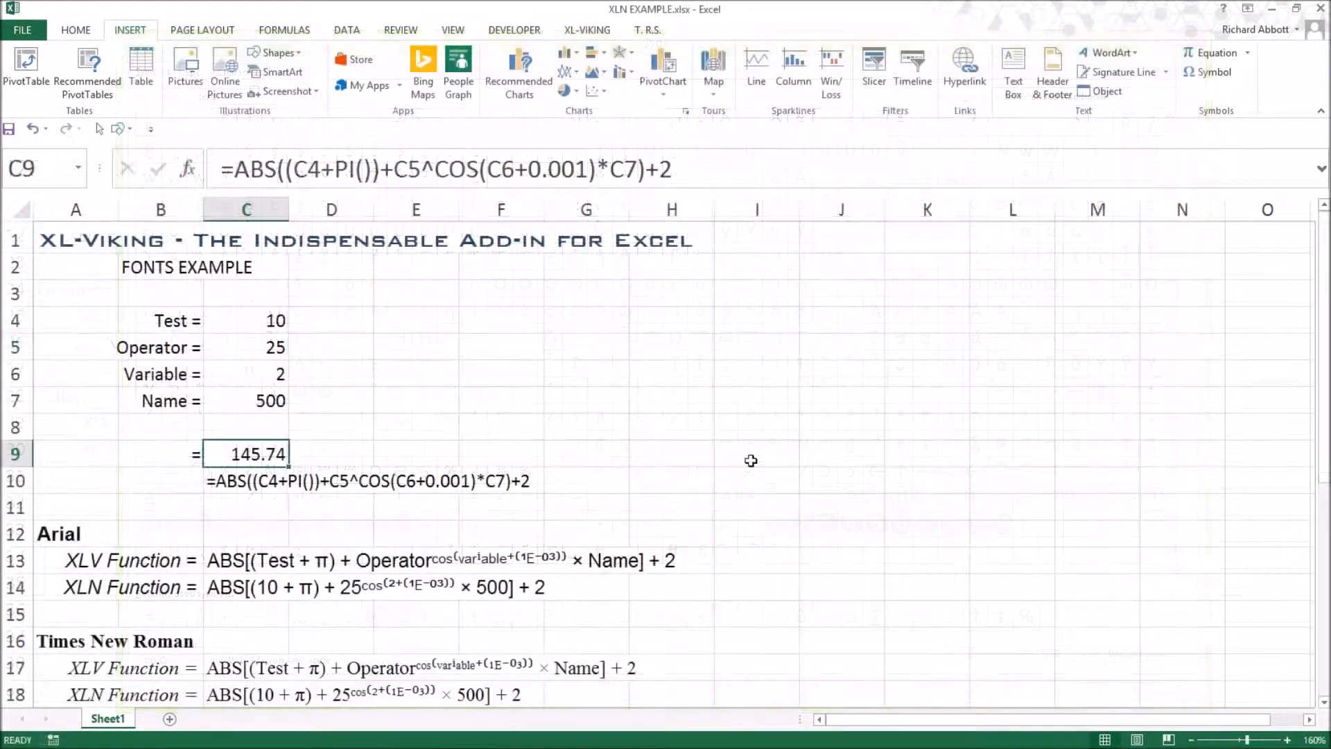
{"action": "mouse_move", "coordinate": [840, 466]}
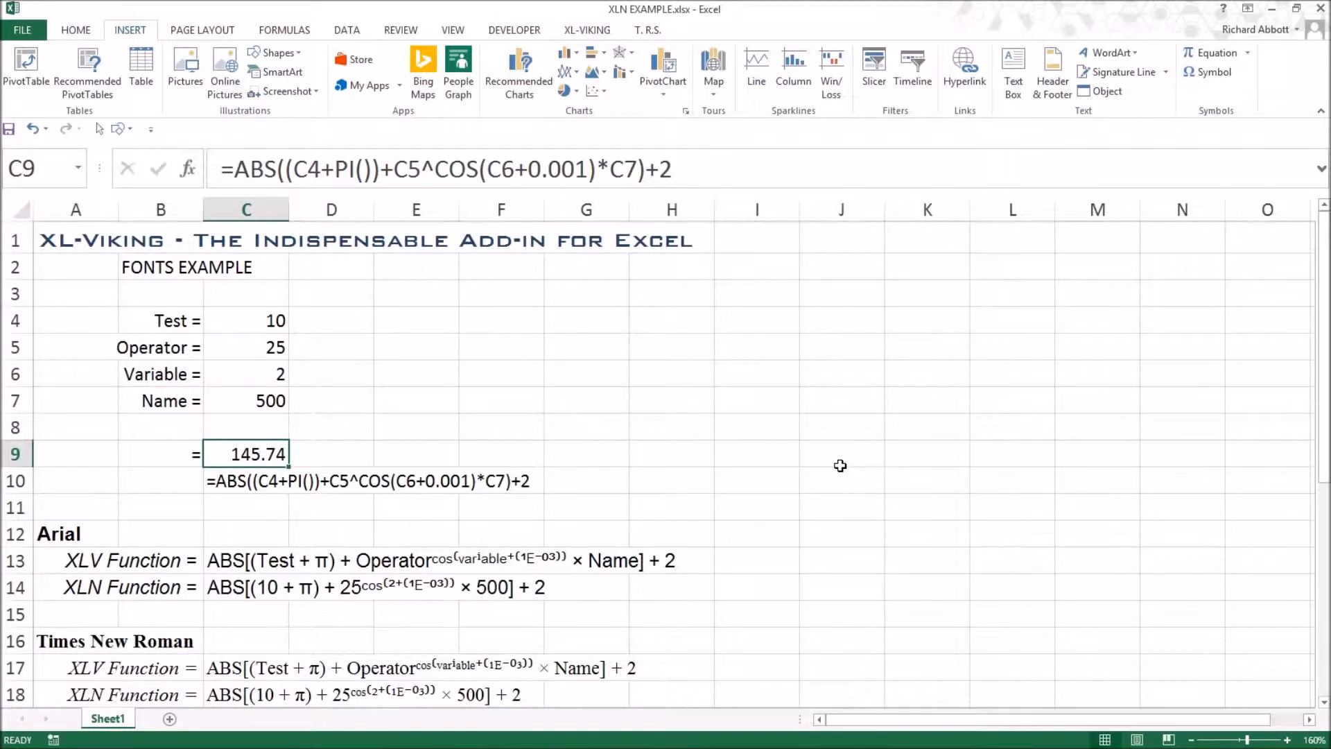
Scroll down to the Times New Roman, Tahoma and Garamond rows of the formula.
{"action": "left_click", "coordinate": [246, 481]}
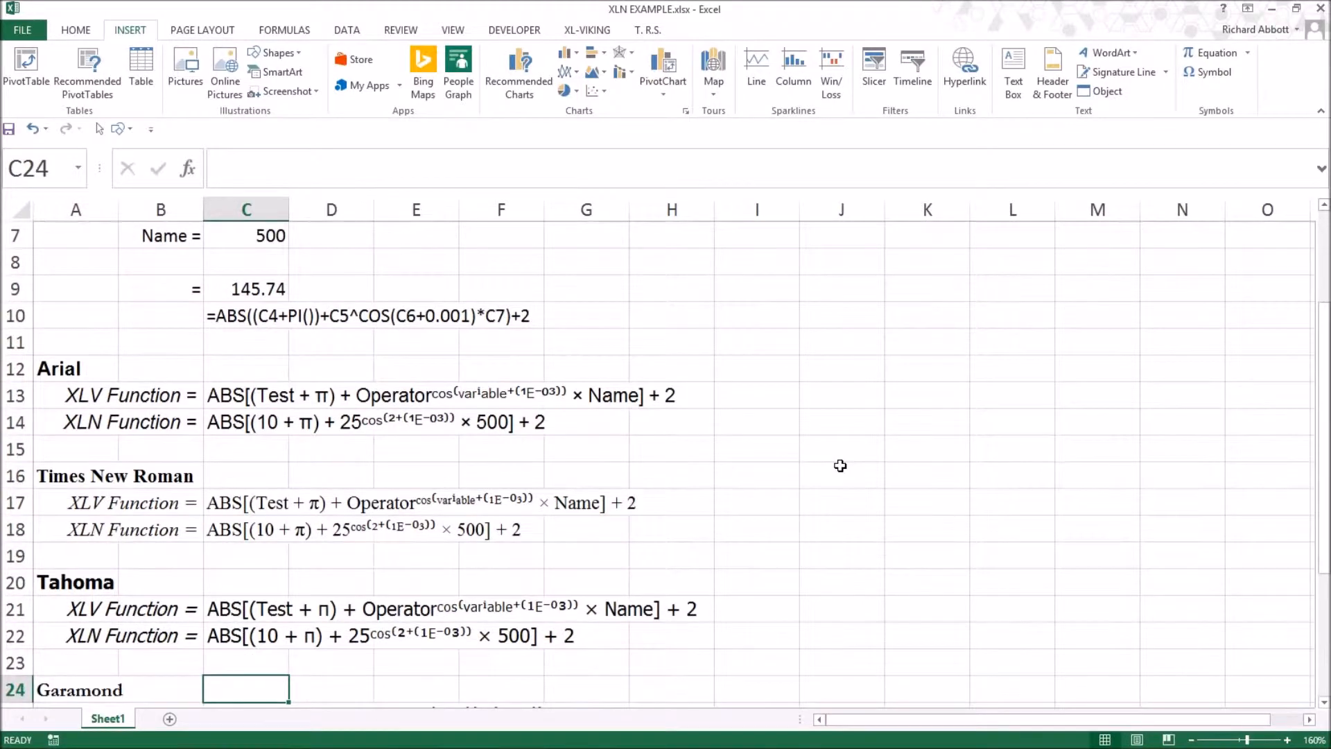
Scroll to rows 22–30 and enlarge the Garamond and Calibri renderings to about 250% zoom.
{"action": "scroll", "scroll_direction": "down", "scroll_amount": 3}
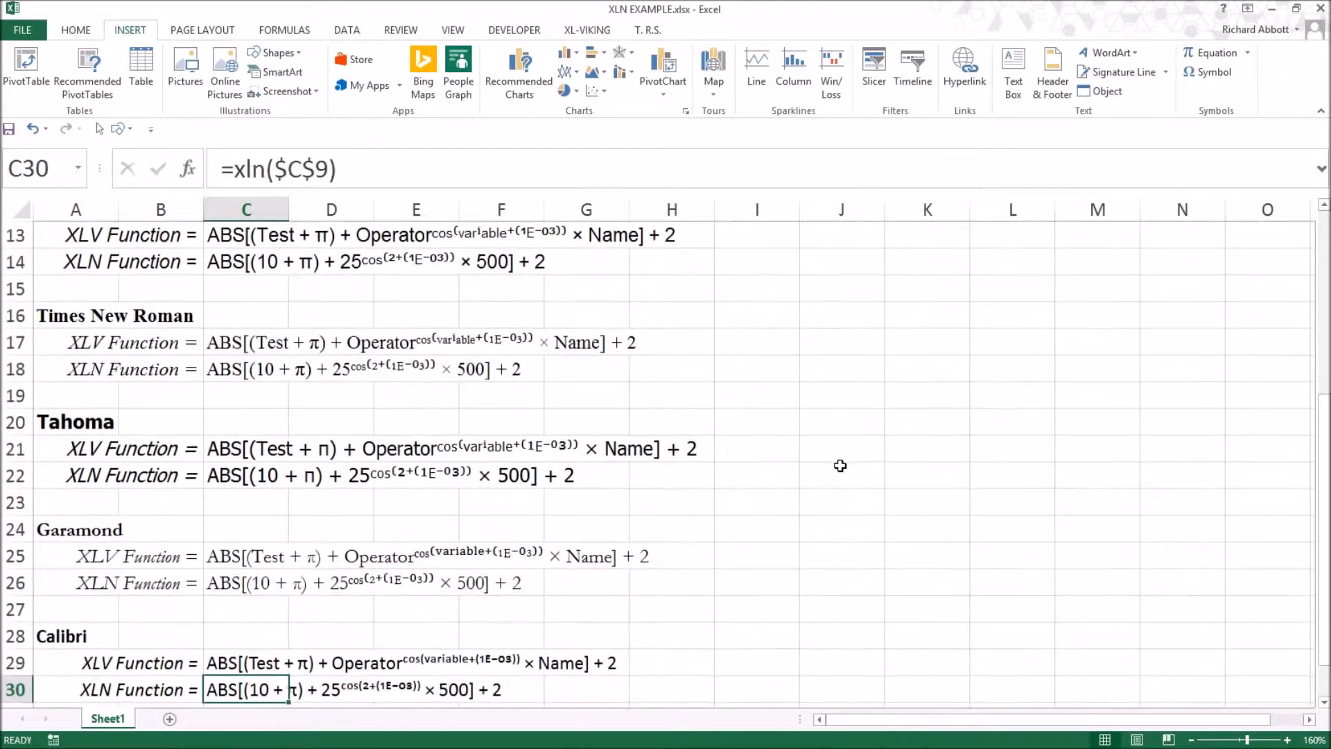
{"action": "scroll", "scroll_direction": "down", "scroll_amount": 3}
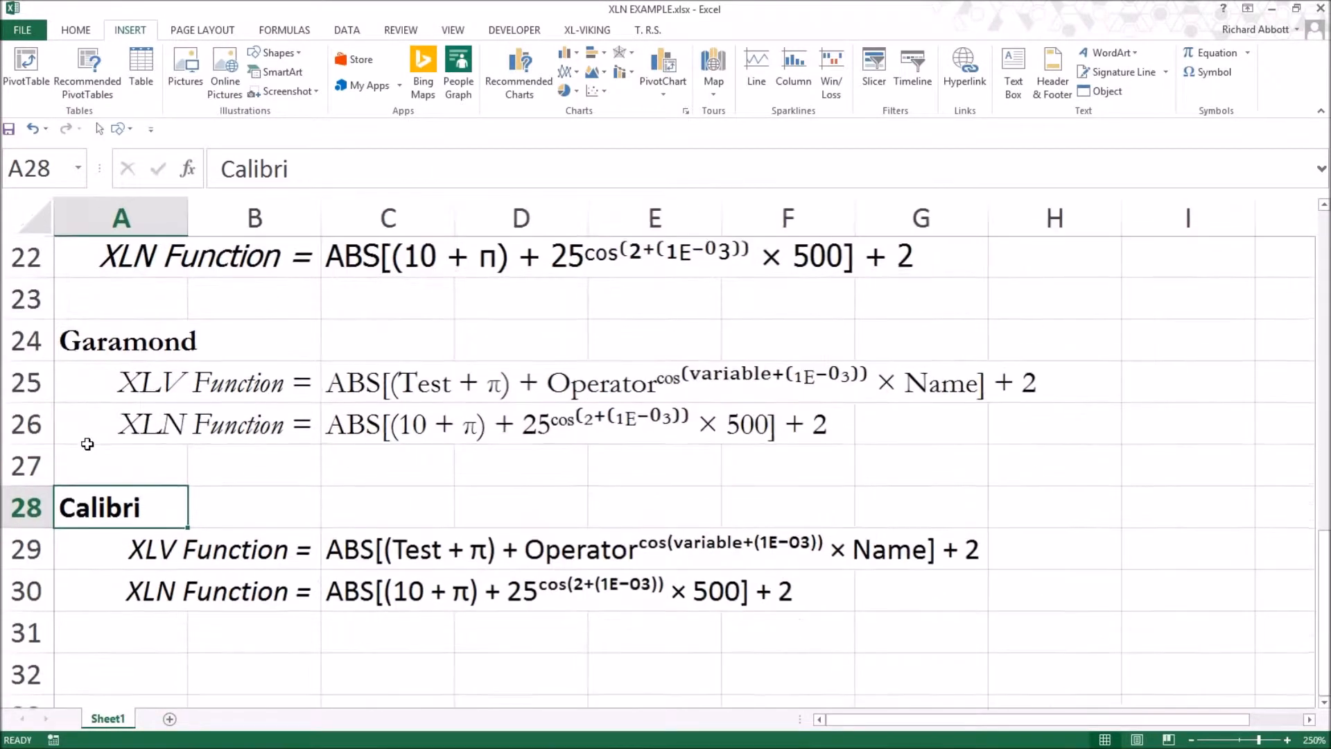
{"action": "scroll", "scroll_direction": "down", "scroll_amount": 3}
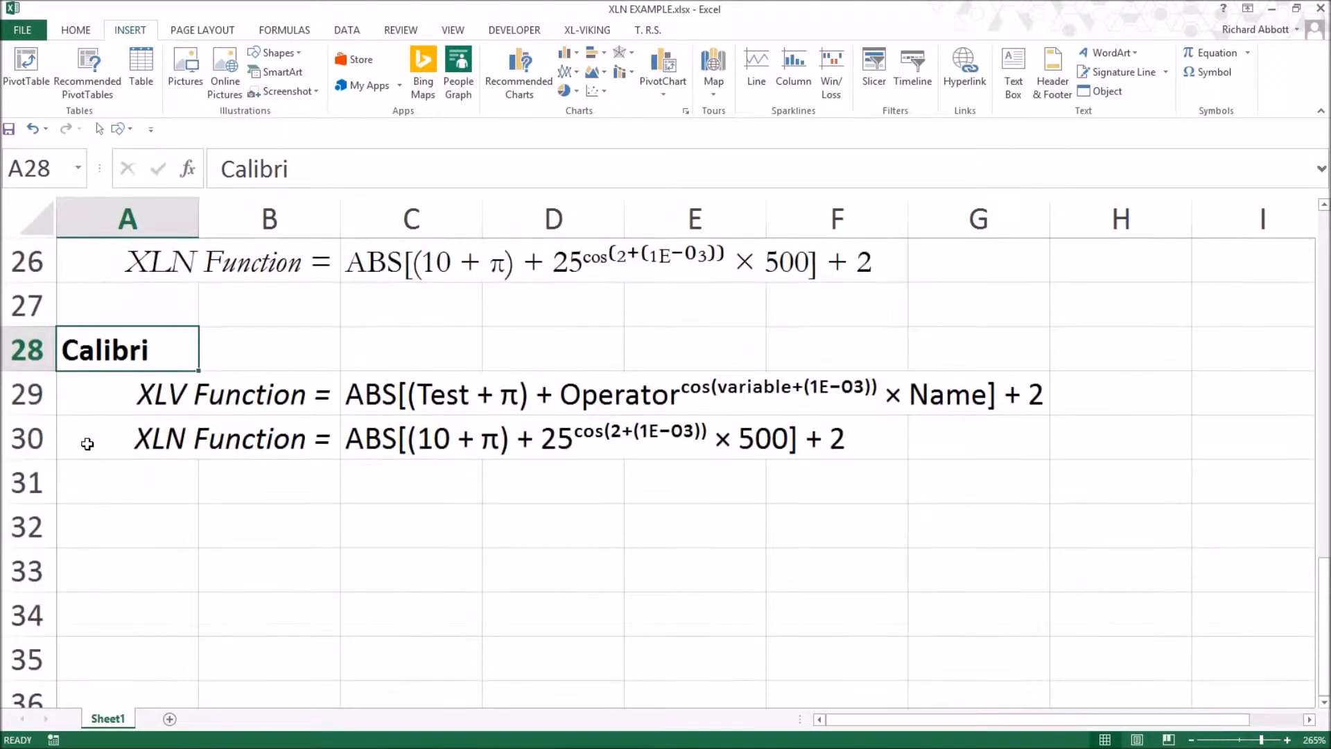
{"action": "mouse_move", "coordinate": [1067, 627]}
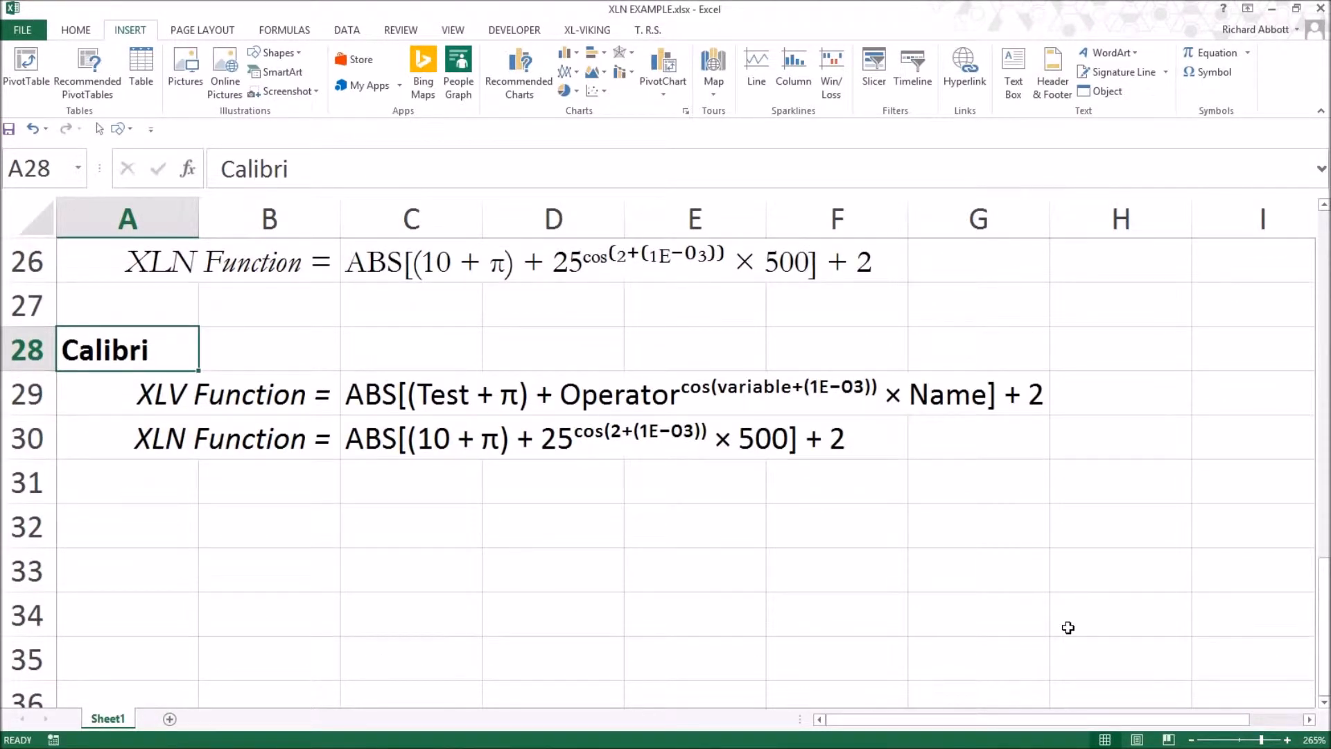